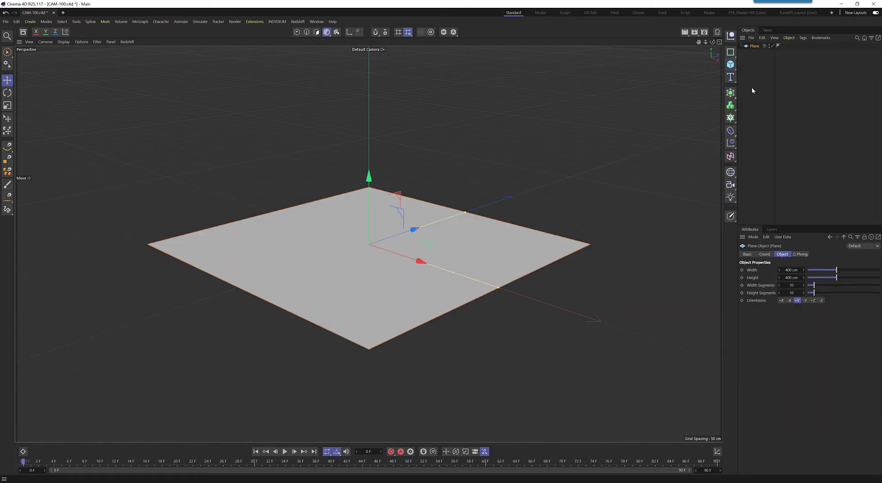
Add mannequin Figure objects and move one figure toward the front of the floor.
{"action": "left_click", "coordinate": [730, 63]}
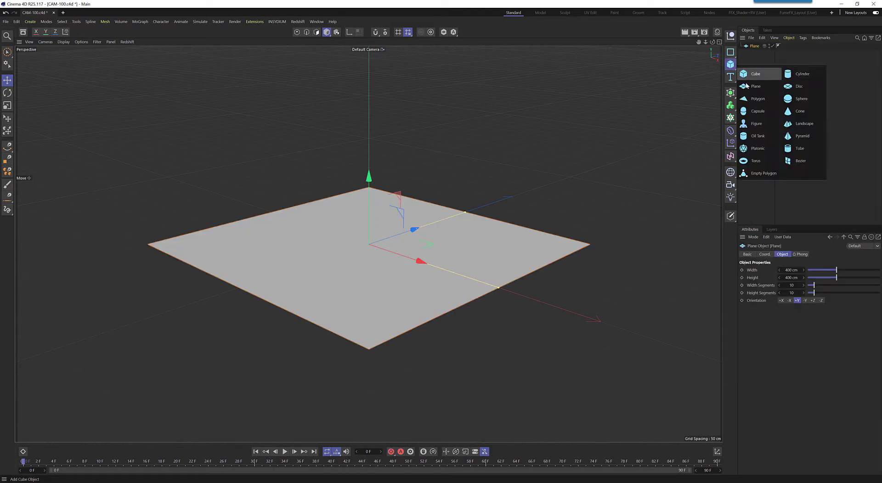
{"action": "left_click", "coordinate": [756, 123]}
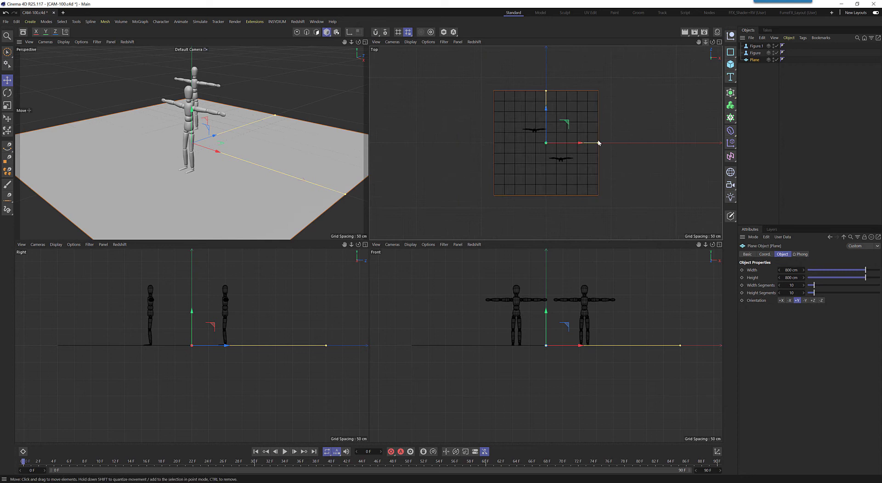
{"action": "left_click", "coordinate": [756, 46]}
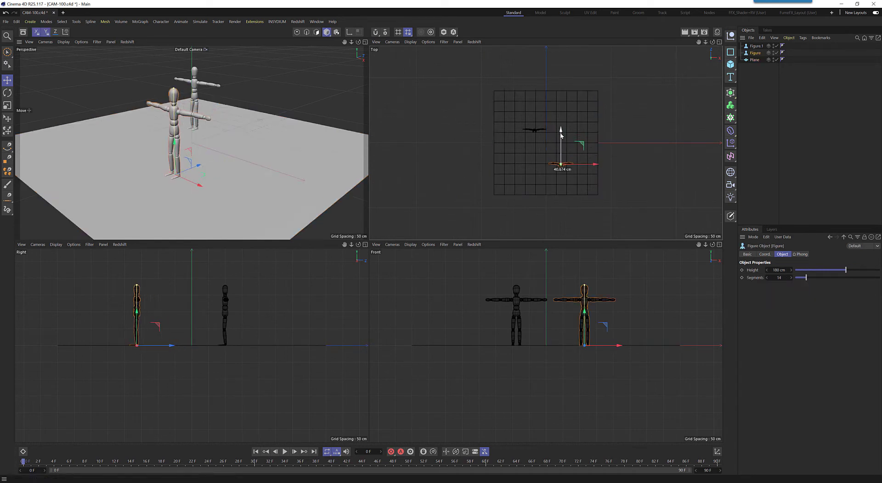
{"action": "left_click_drag", "start_coordinate": [562, 135], "coordinate": [565, 178]}
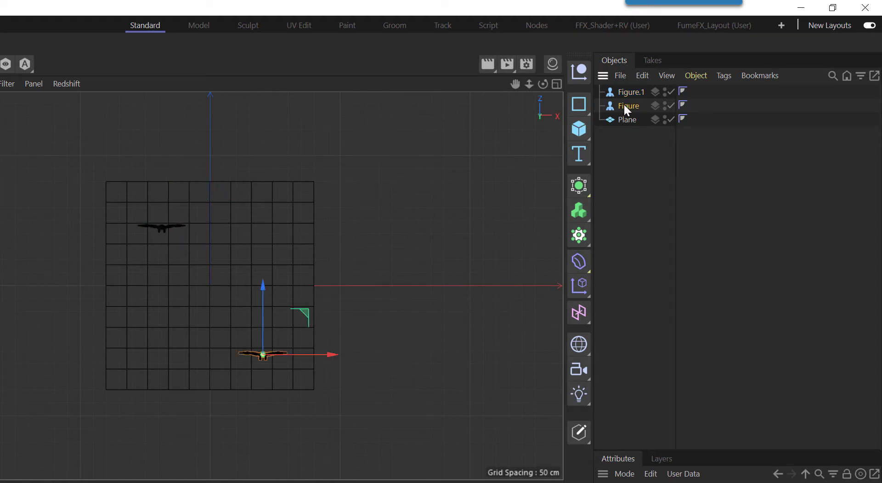
Name the front figure 'Figure Main Subject' in the Object Manager.
{"action": "double_click", "coordinate": [628, 106]}
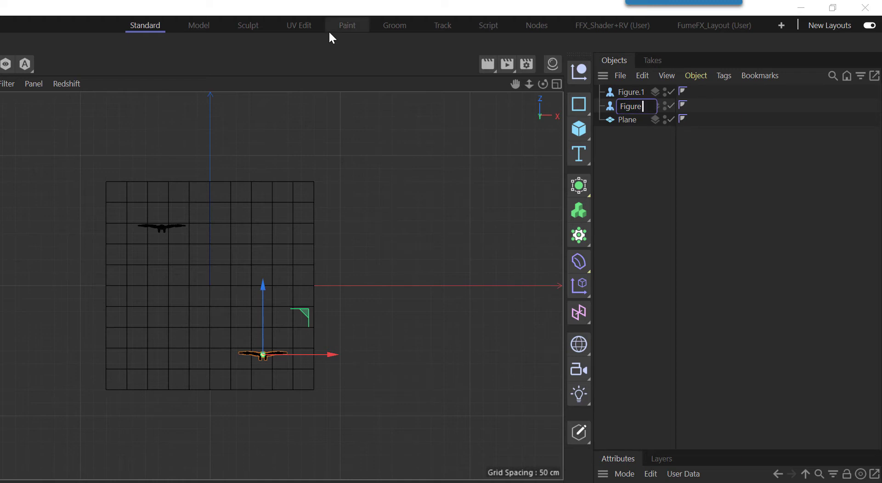
{"action": "type", "text": "Main Sub"}
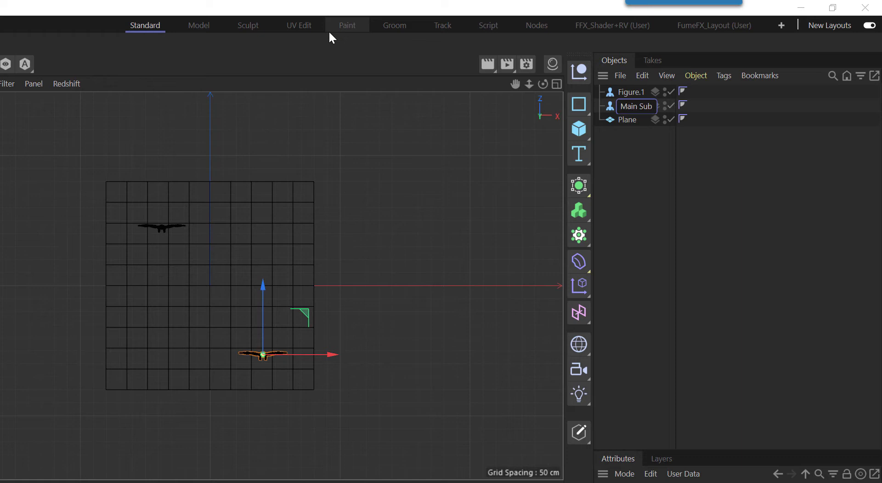
{"action": "type", "text": "Figure Main Subject"}
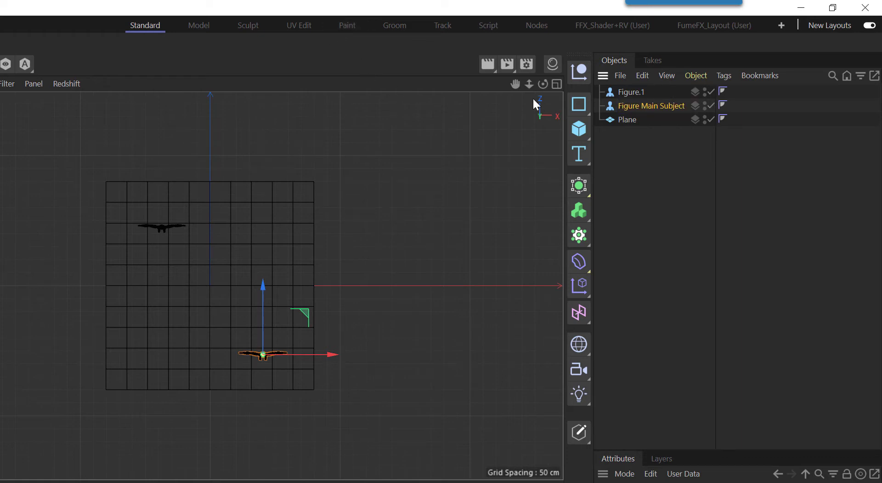
{"action": "double_click", "coordinate": [632, 92]}
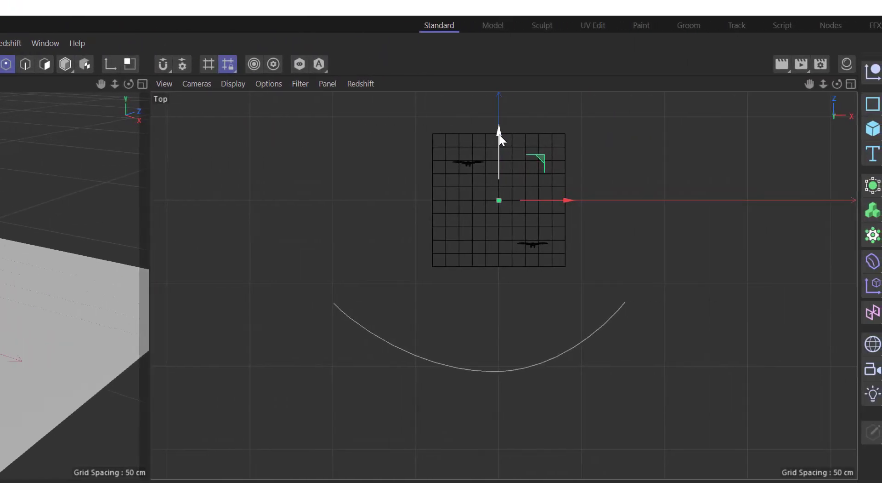
Place the Pivot Point on the main figure, raise it up the body, and select the background figure.
{"action": "left_click_drag", "start_coordinate": [499, 200], "coordinate": [499, 244]}
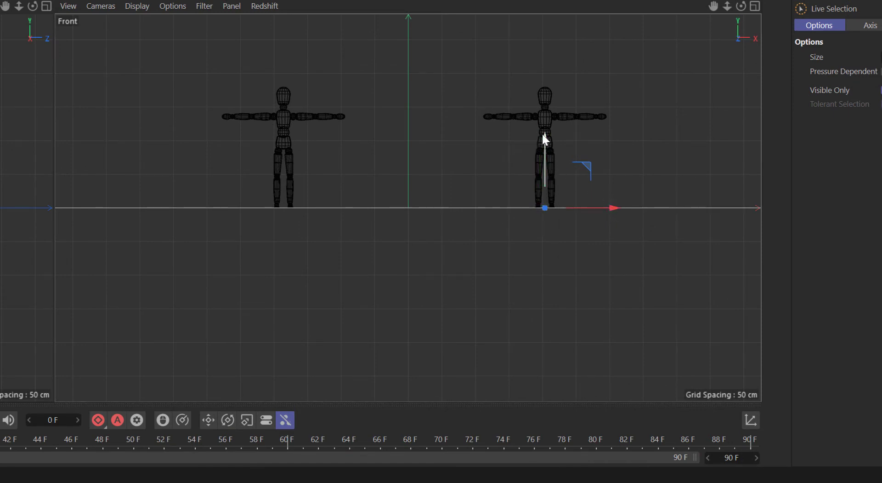
{"action": "left_click_drag", "start_coordinate": [544, 140], "coordinate": [544, 40]}
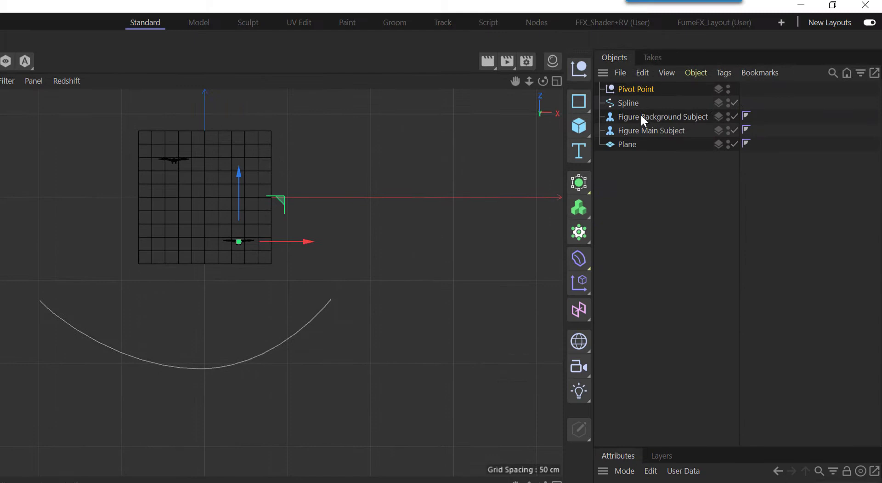
{"action": "left_click", "coordinate": [628, 103]}
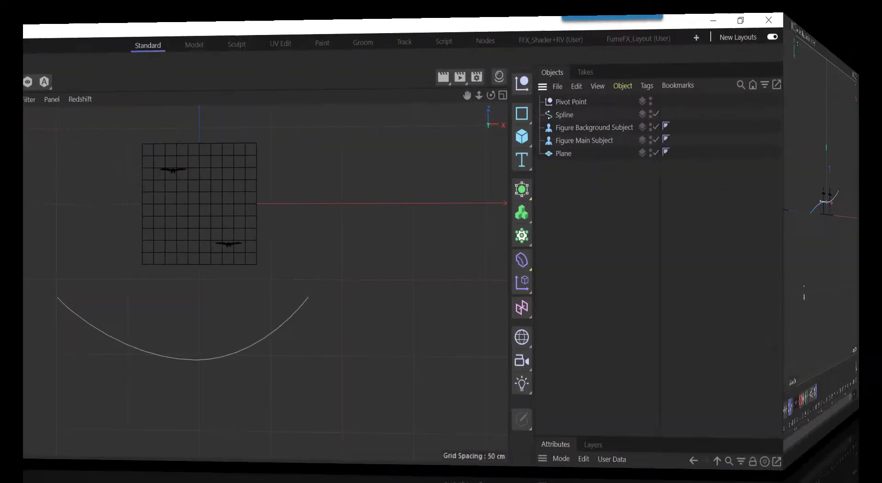
Add an RS Camera from the Redshift menu and rotate it to face both figures.
{"action": "left_click", "coordinate": [596, 43]}
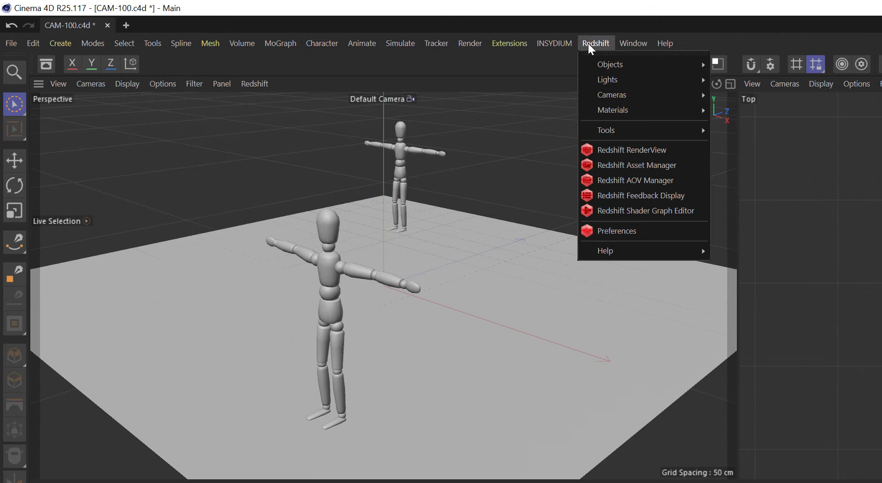
{"action": "mouse_move", "coordinate": [613, 94]}
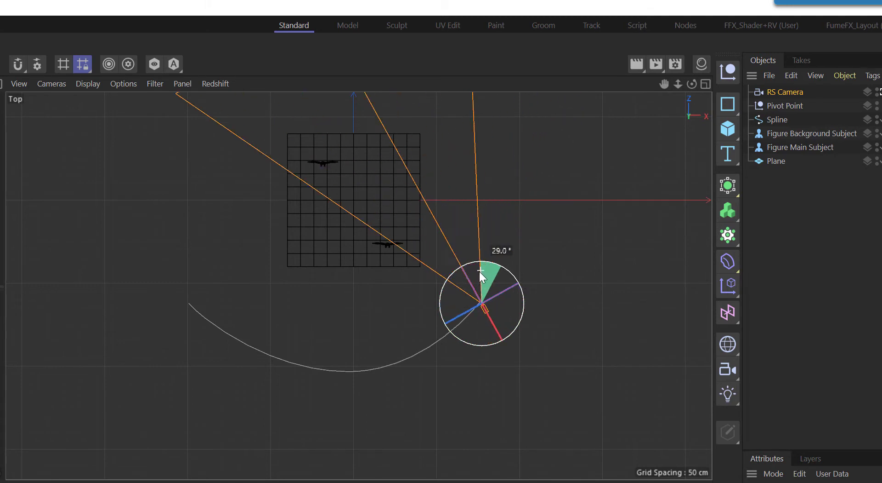
{"action": "left_click_drag", "start_coordinate": [480, 273], "coordinate": [471, 280]}
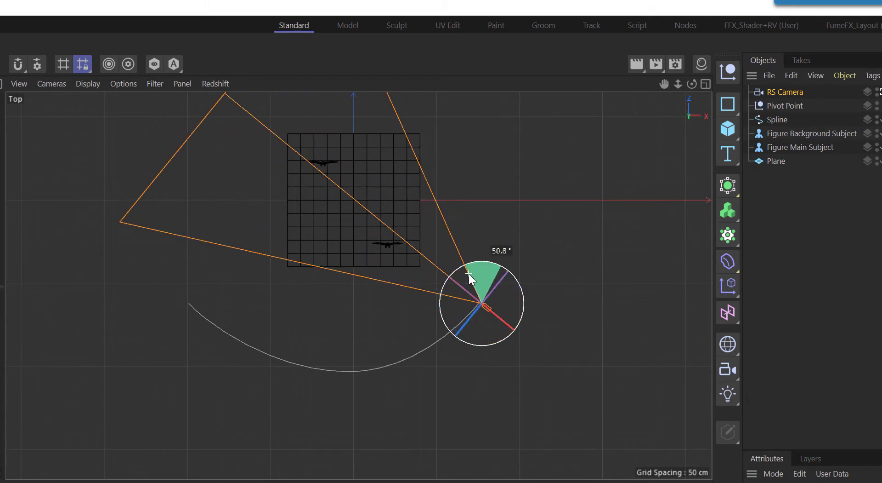
{"action": "left_click_drag", "start_coordinate": [470, 279], "coordinate": [470, 270]}
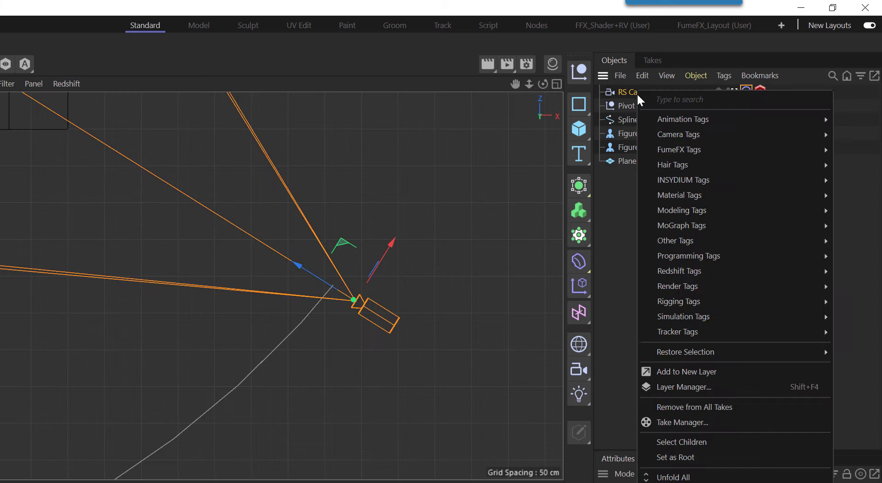
{"action": "mouse_move", "coordinate": [683, 119]}
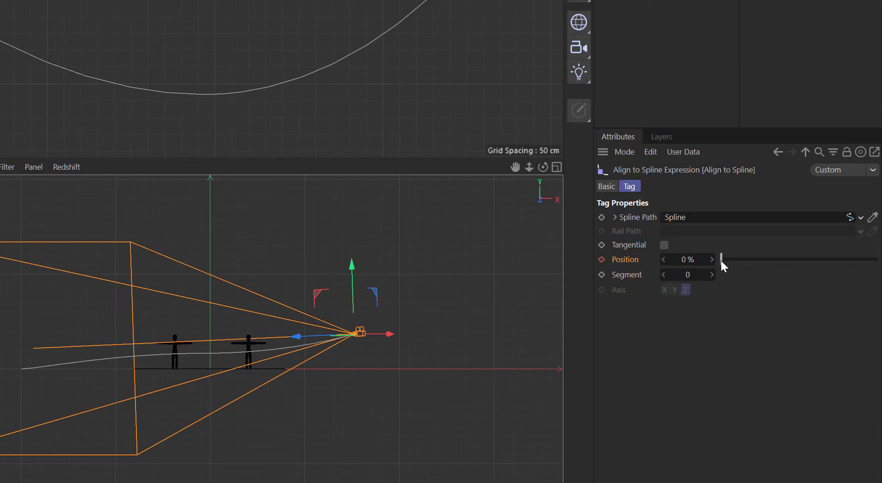
Test the Align to Spline Position slider, sliding the camera along the curve and back.
{"action": "left_click_drag", "start_coordinate": [722, 259], "coordinate": [852, 259]}
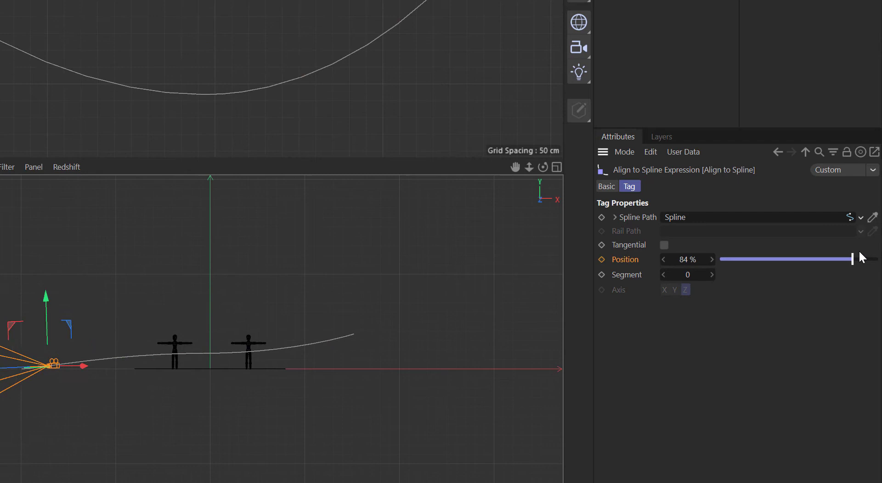
{"action": "left_click_drag", "start_coordinate": [851, 259], "coordinate": [878, 259]}
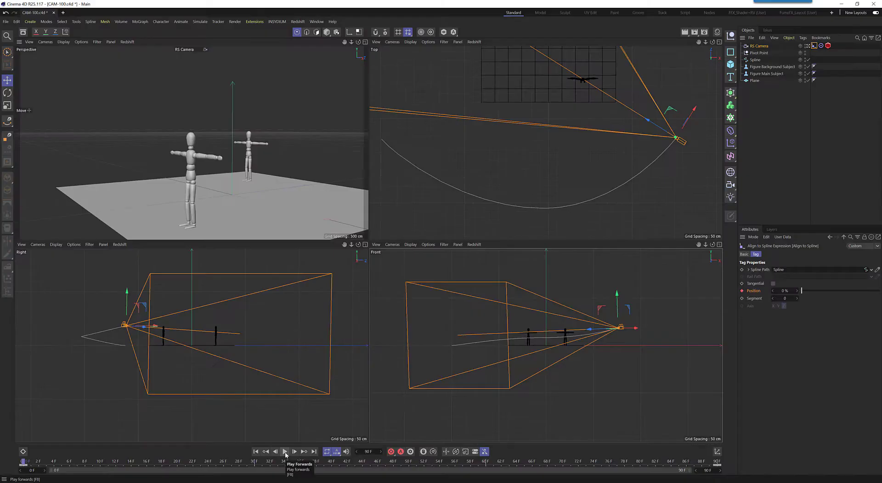
Play and scrub the 360-frame animation to confirm the camera stays aimed at the Pivot Point.
{"action": "left_click", "coordinate": [285, 451]}
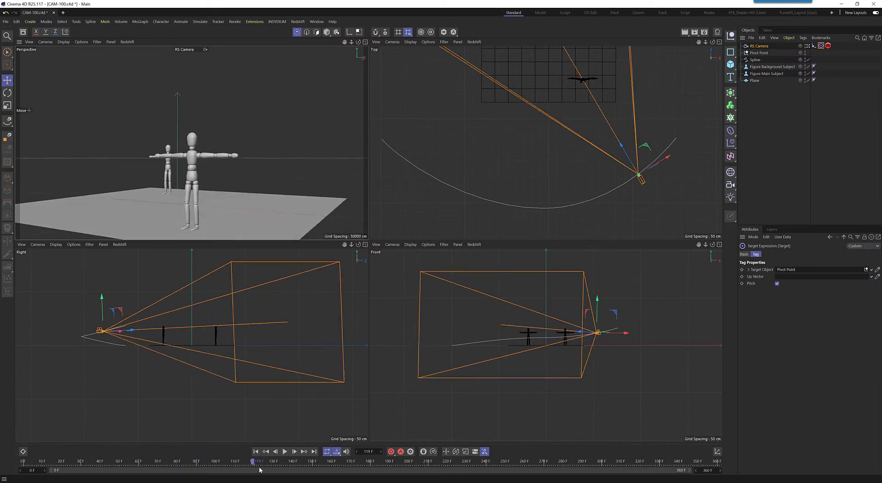
{"action": "left_click_drag", "start_coordinate": [257, 461], "coordinate": [387, 460]}
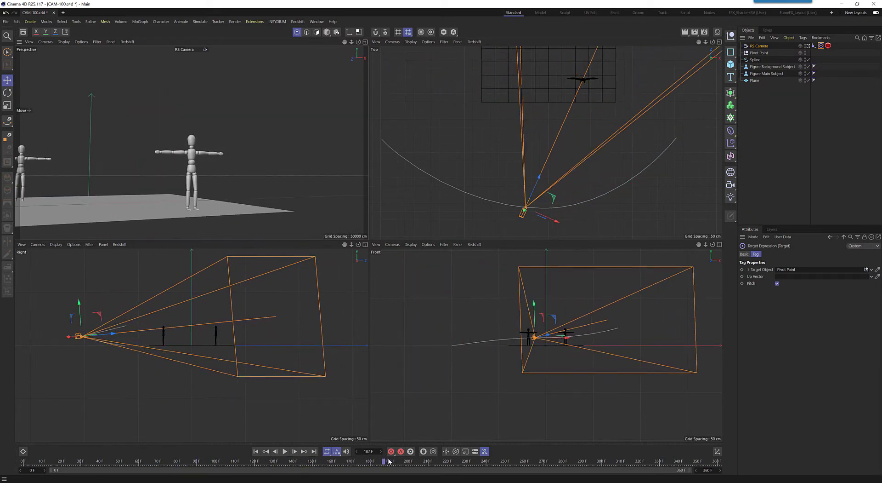
{"action": "left_click_drag", "start_coordinate": [385, 460], "coordinate": [521, 460]}
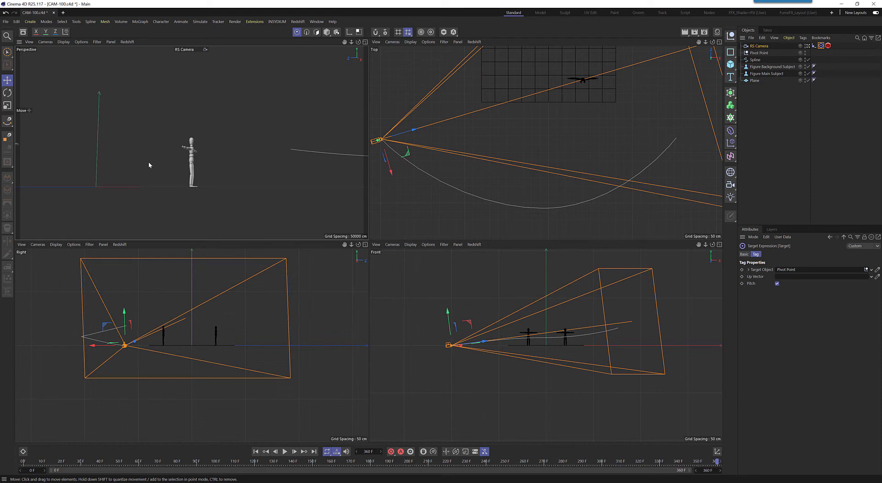
{"action": "mouse_move", "coordinate": [402, 213]}
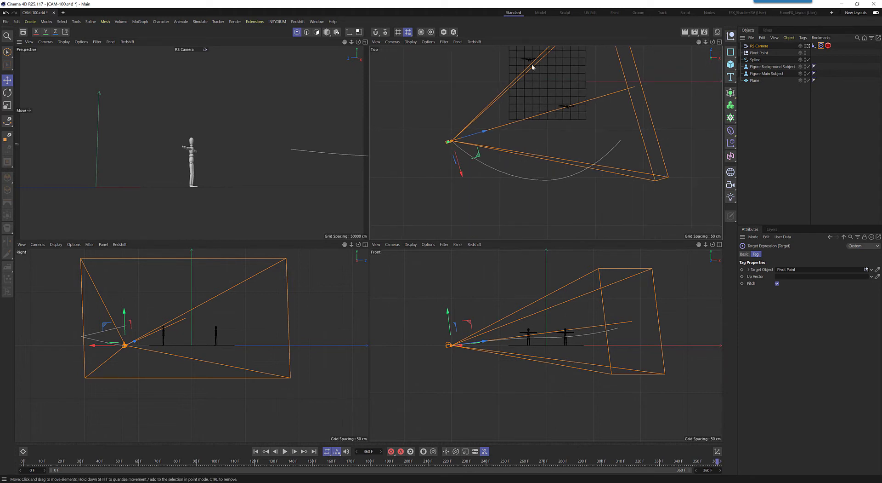
Move Figure Background Subject forward in Z behind the main figure and preview playback.
{"action": "left_click", "coordinate": [774, 67]}
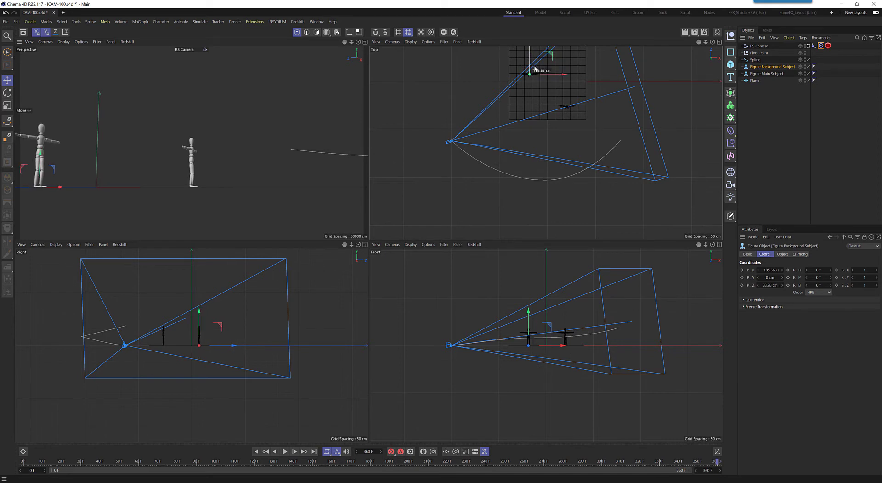
{"action": "left_click_drag", "start_coordinate": [531, 70], "coordinate": [531, 76]}
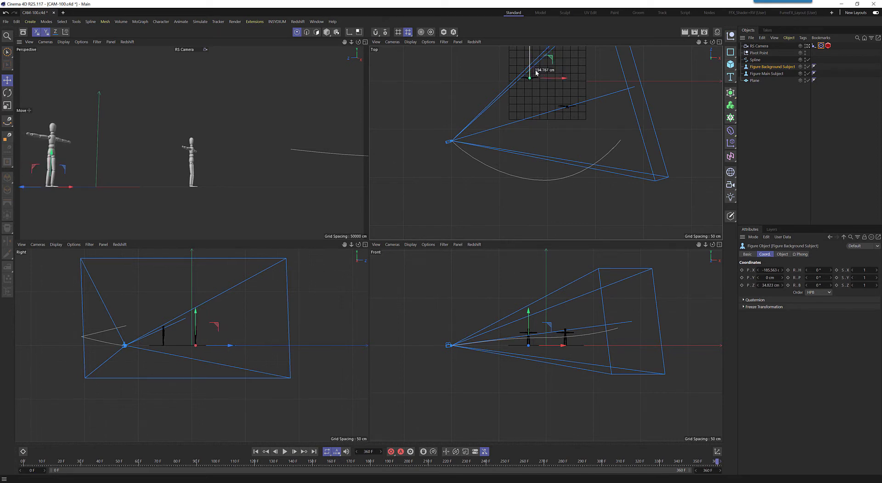
{"action": "left_click_drag", "start_coordinate": [529, 78], "coordinate": [536, 76]}
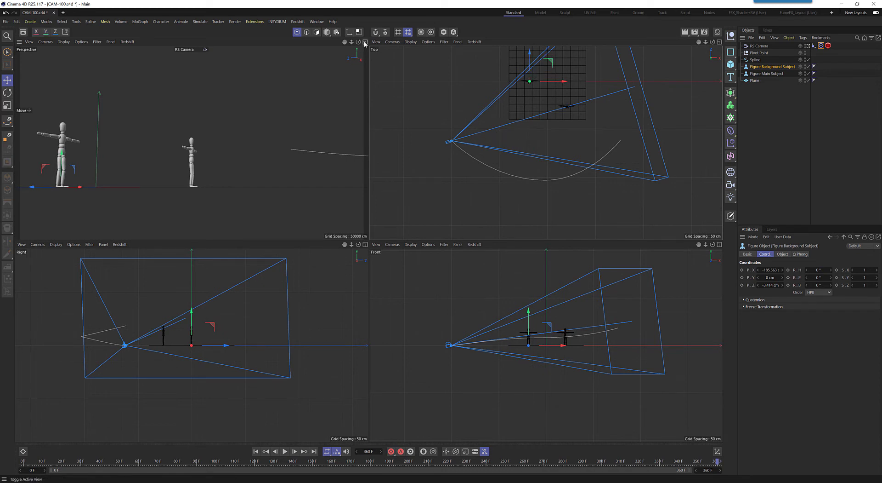
{"action": "mouse_move", "coordinate": [358, 431]}
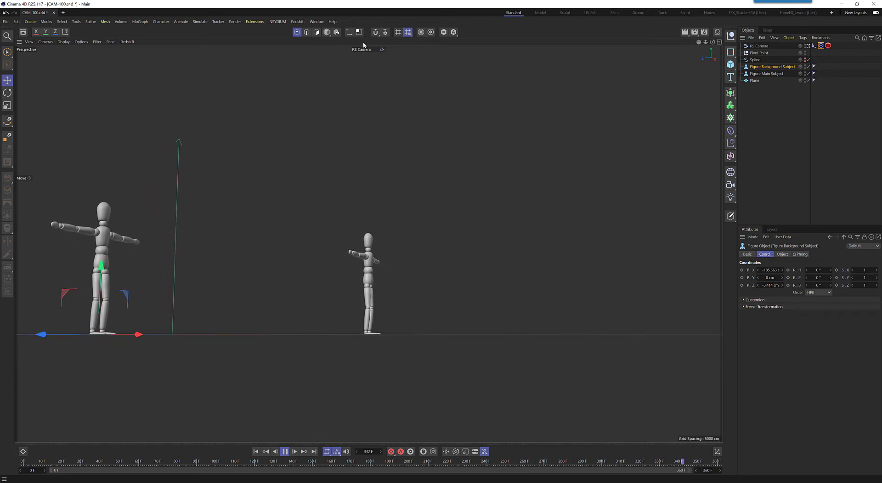
{"action": "left_click", "coordinate": [312, 450]}
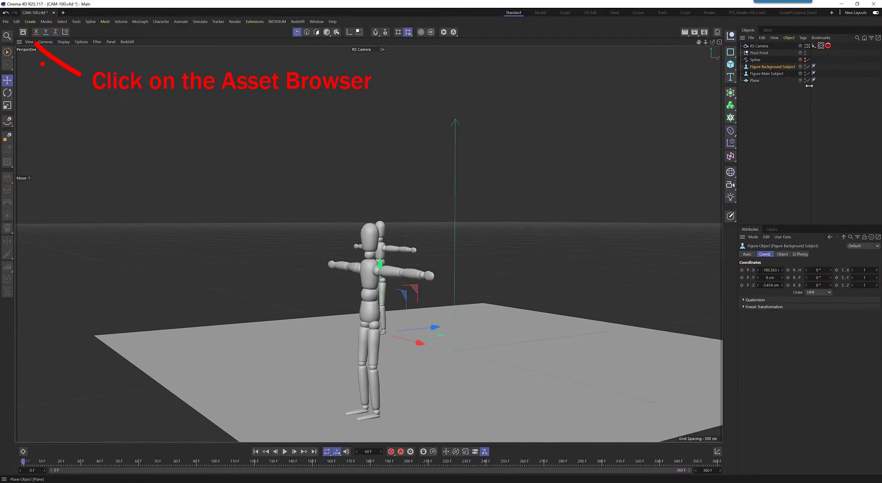
Load Neon Multi Tubes from the 01_Light Items asset folder.
{"action": "left_click", "coordinate": [18, 31]}
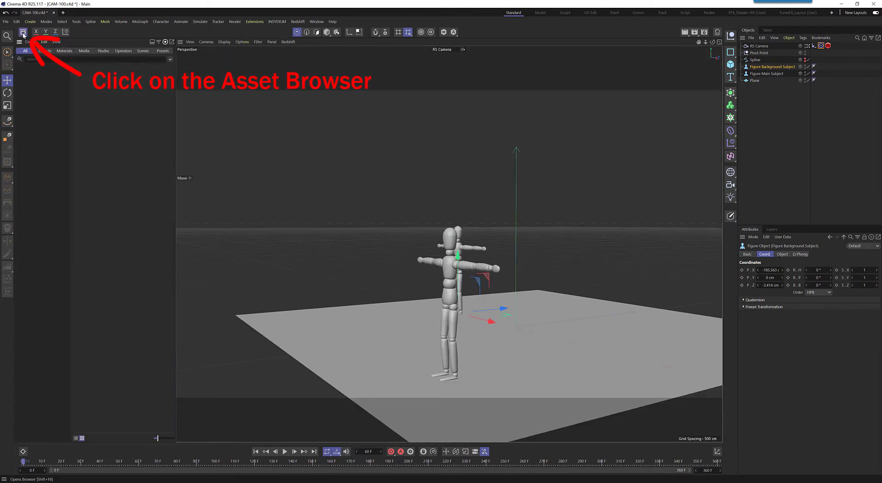
{"action": "left_click", "coordinate": [23, 30]}
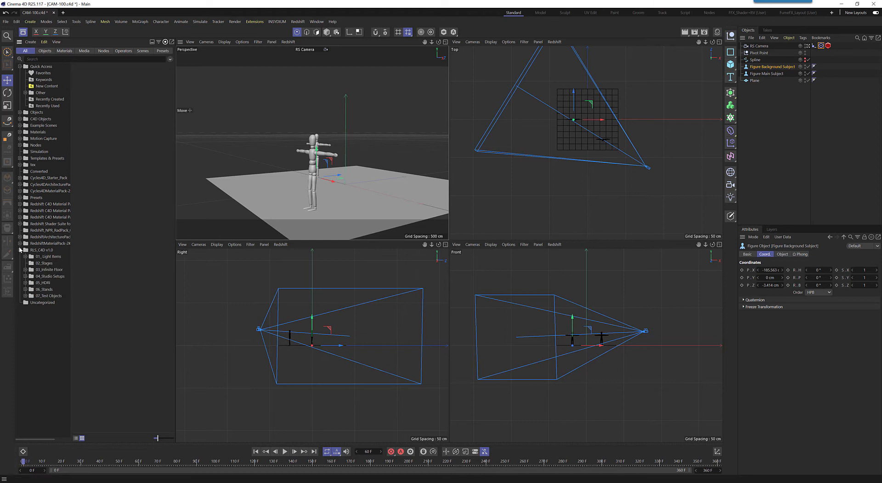
{"action": "left_click", "coordinate": [27, 256]}
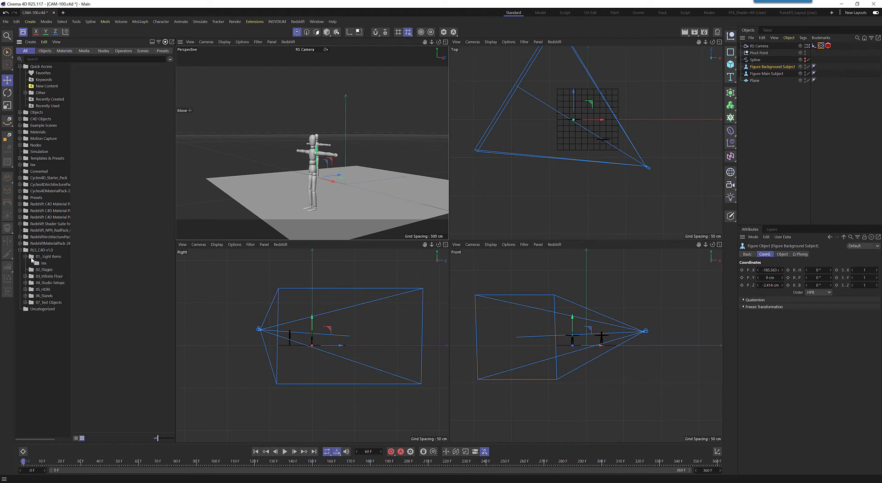
{"action": "left_click", "coordinate": [41, 256]}
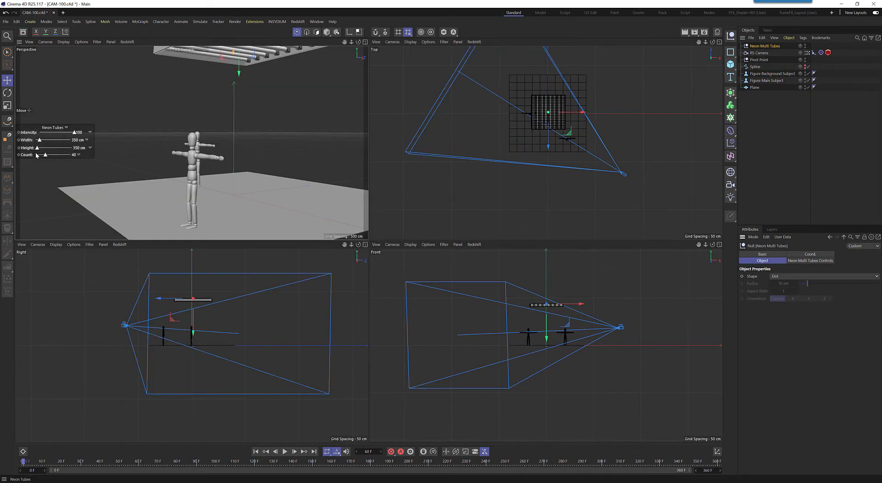
Size the neon tube ceiling to about 1182 cm wide and 3000 cm tall.
{"action": "left_click_drag", "start_coordinate": [56, 140], "coordinate": [41, 139]}
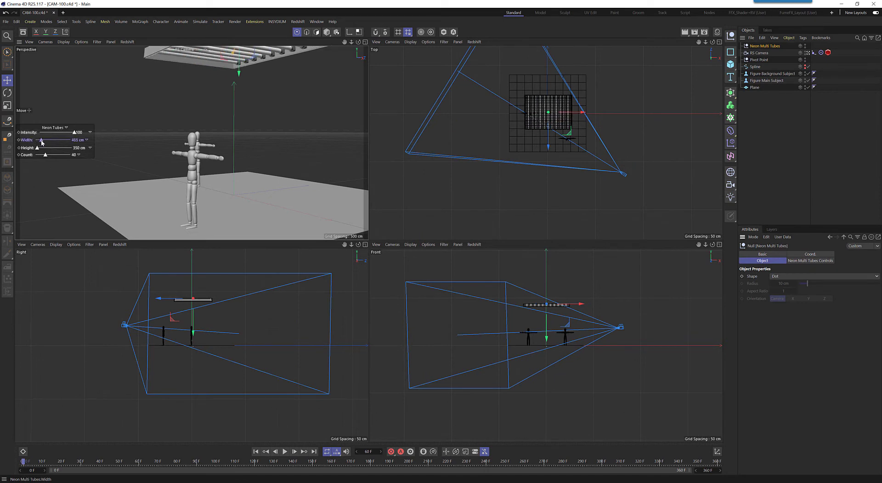
{"action": "left_click_drag", "start_coordinate": [42, 139], "coordinate": [49, 140]}
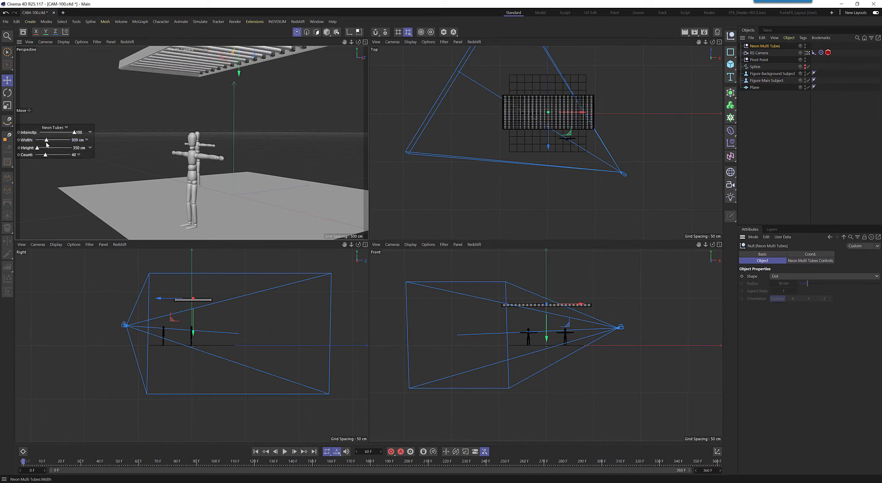
{"action": "type", "text": "3000"}
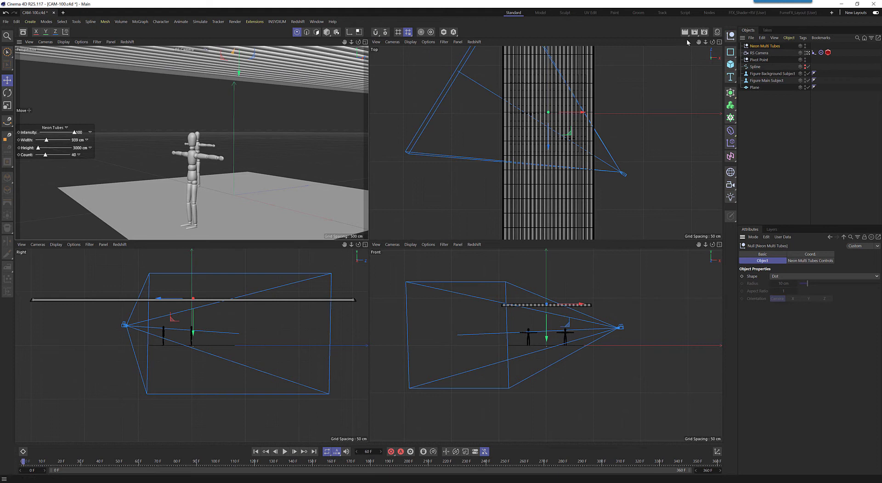
{"action": "left_click", "coordinate": [760, 53]}
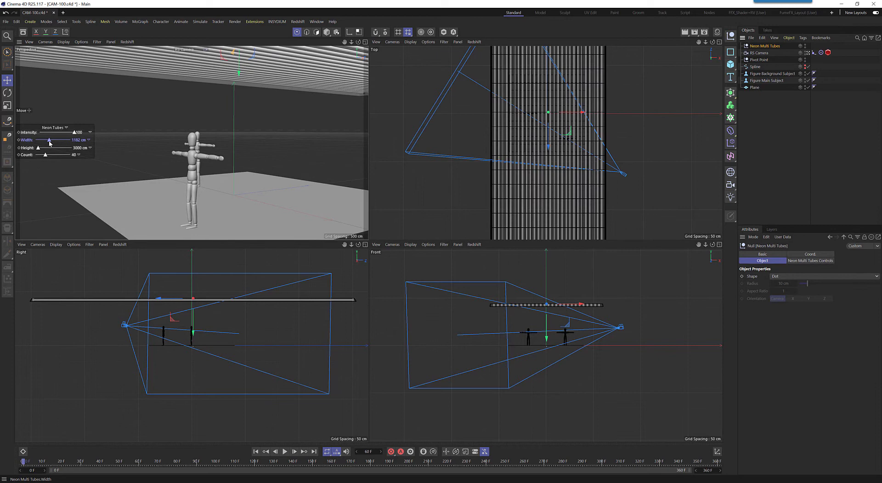
{"action": "left_click_drag", "start_coordinate": [48, 139], "coordinate": [53, 139]}
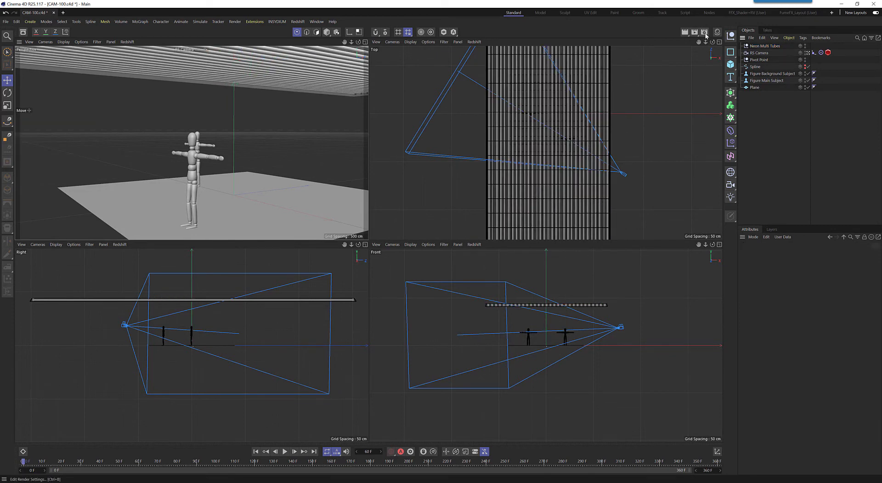
Load the Redshift + Ray-Tracing preset in Render Settings, giving Redshift at 1920×1080.
{"action": "left_click", "coordinate": [705, 26]}
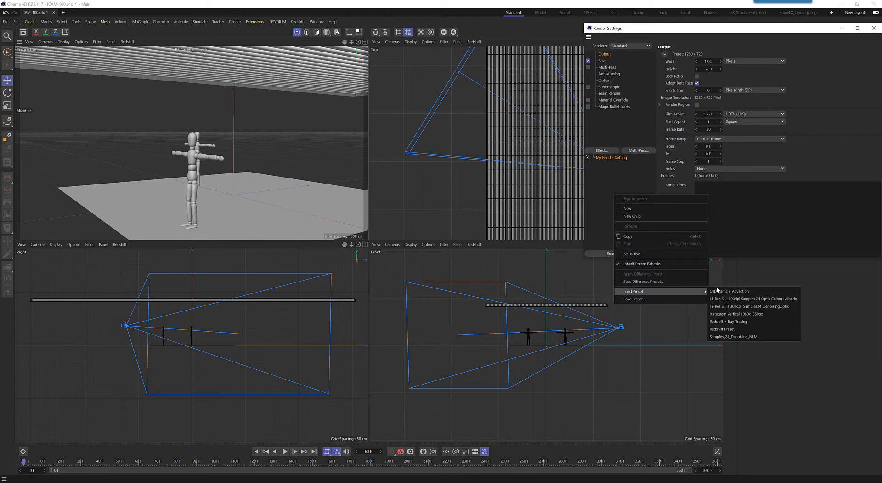
{"action": "mouse_move", "coordinate": [722, 329]}
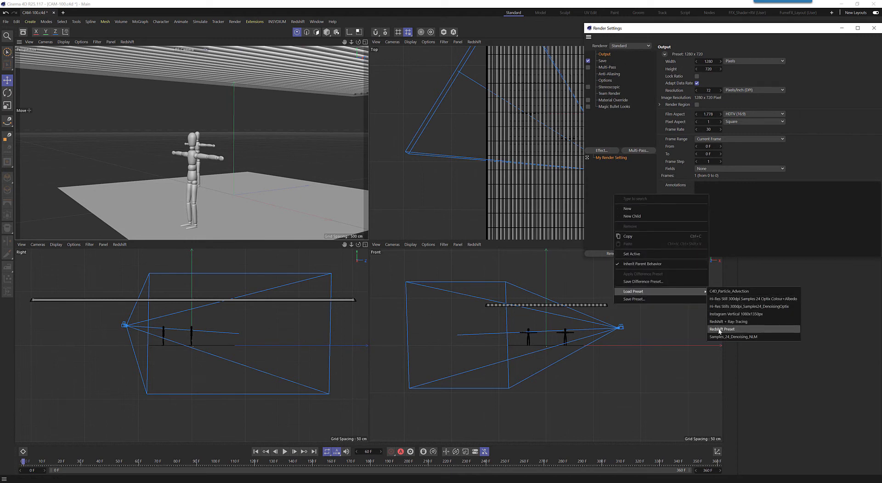
{"action": "mouse_move", "coordinate": [728, 321]}
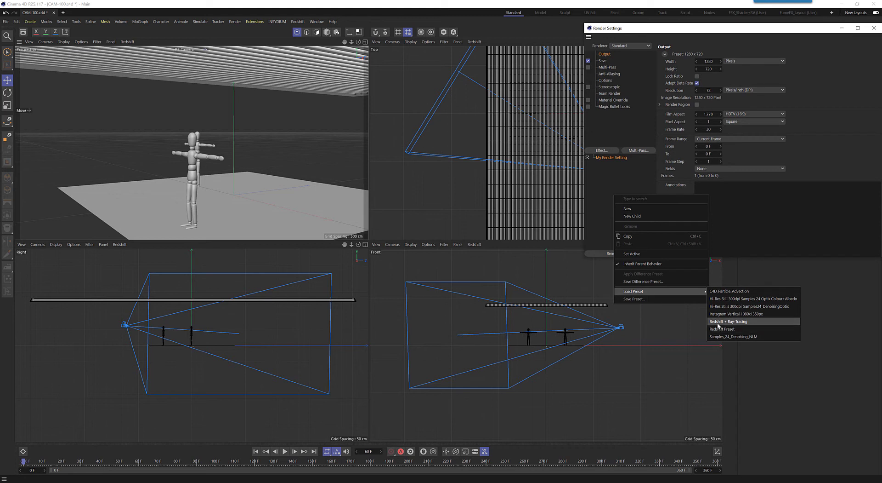
{"action": "left_click", "coordinate": [728, 321]}
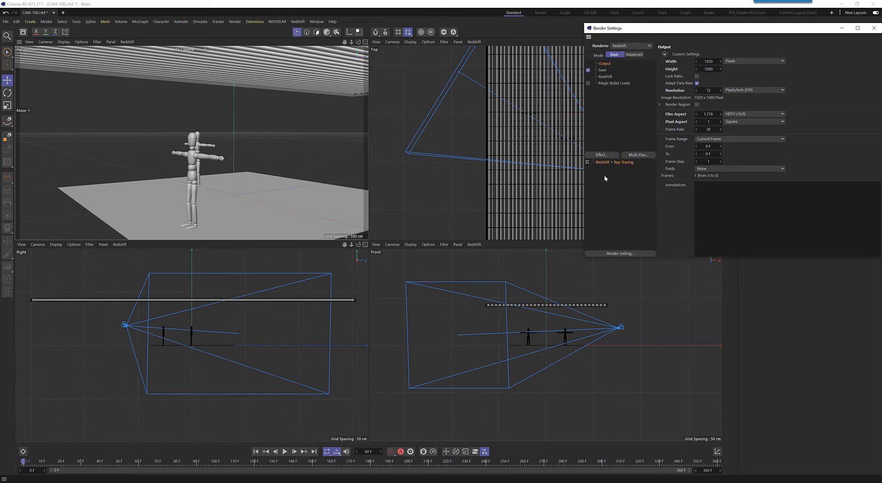
{"action": "left_click", "coordinate": [298, 21]}
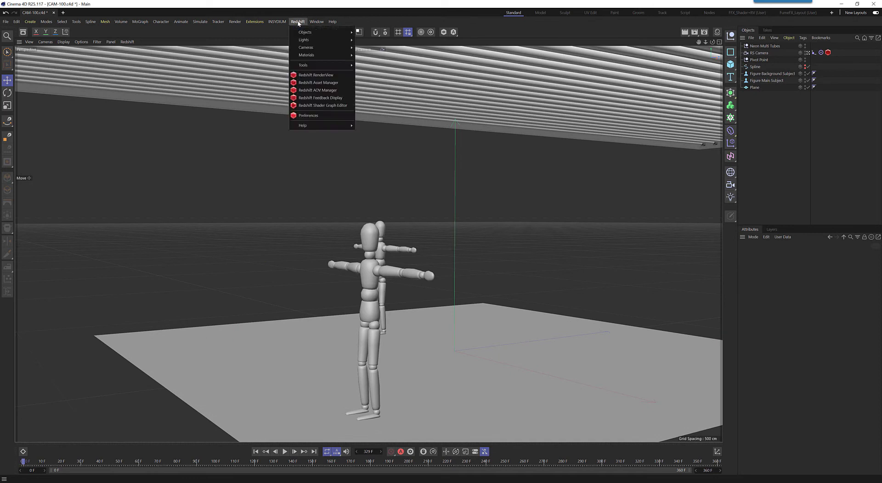
{"action": "mouse_move", "coordinate": [313, 74]}
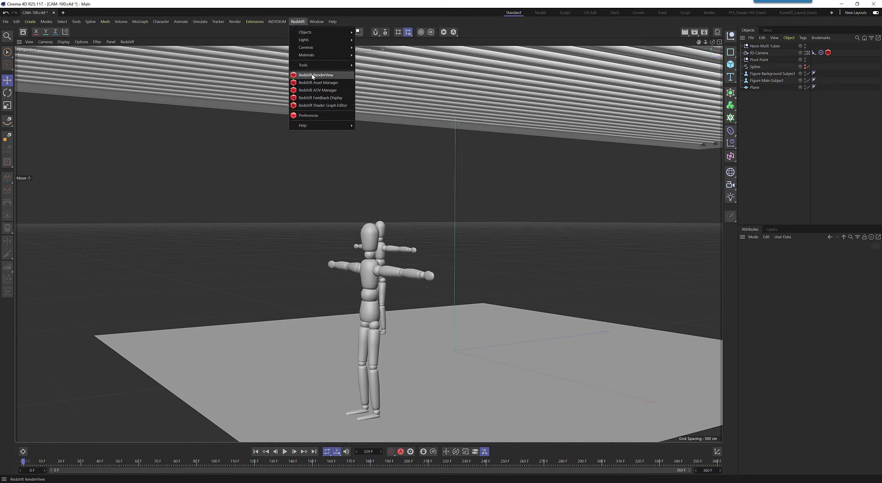
Open the Redshift RenderView, start the IPR live render, and select the neon tubes.
{"action": "left_click", "coordinate": [315, 74]}
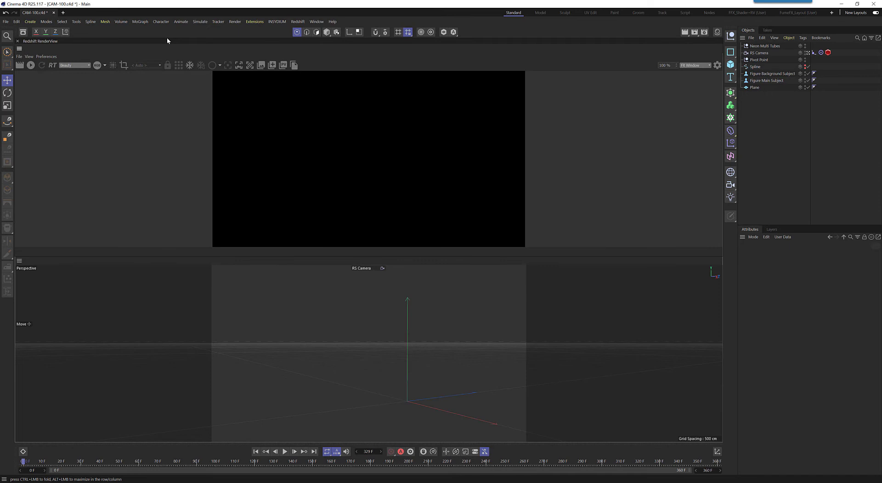
{"action": "left_click", "coordinate": [31, 65]}
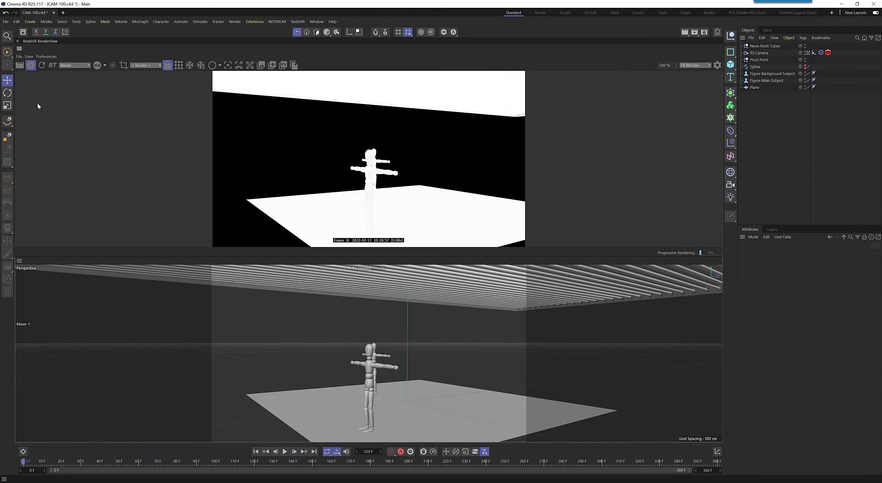
{"action": "left_click", "coordinate": [286, 450]}
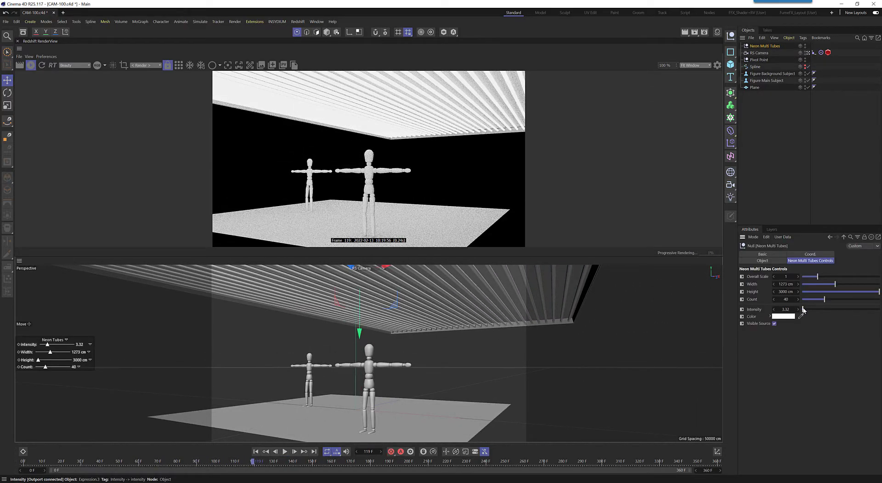
Lower the Neon Multi Tubes intensity from 2 to 1.
{"action": "left_click_drag", "start_coordinate": [810, 309], "coordinate": [803, 309]}
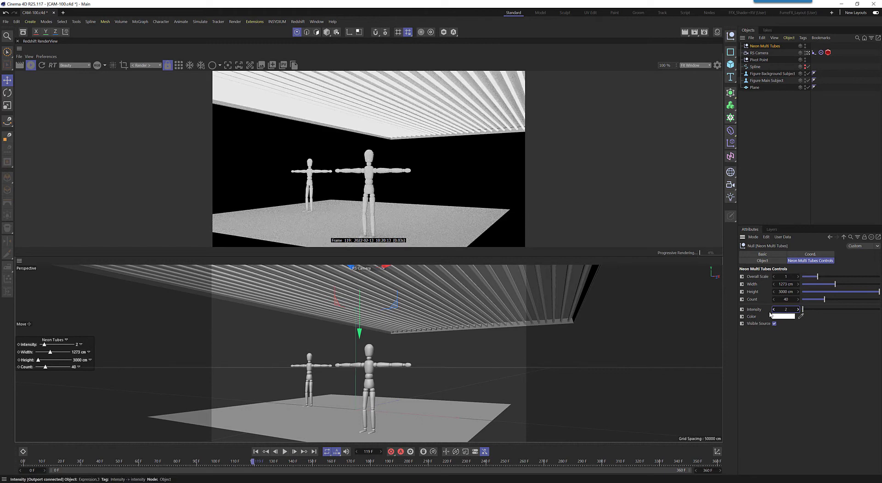
{"action": "mouse_move", "coordinate": [786, 309]}
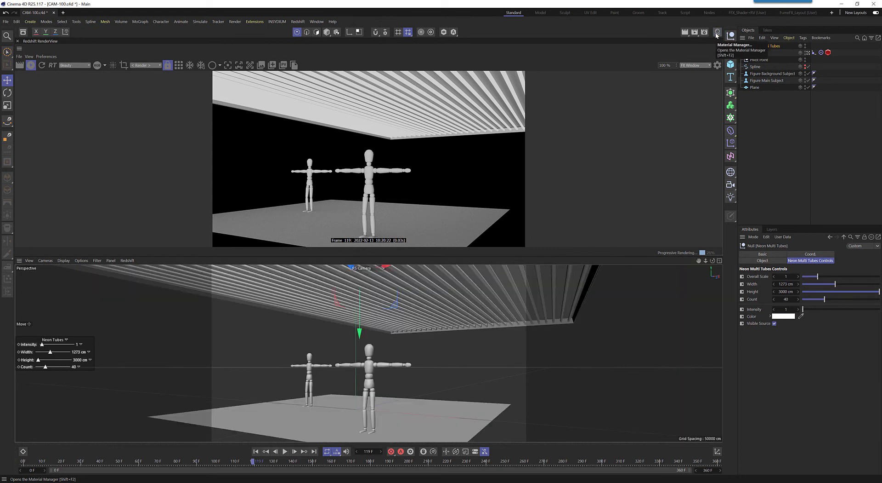
Create a new Redshift material in the Material Manager.
{"action": "left_click", "coordinate": [718, 32]}
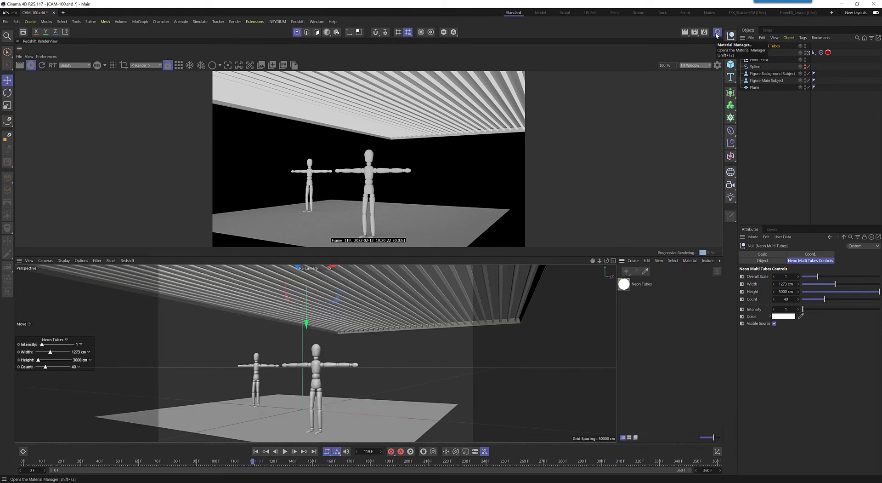
{"action": "left_click", "coordinate": [633, 260]}
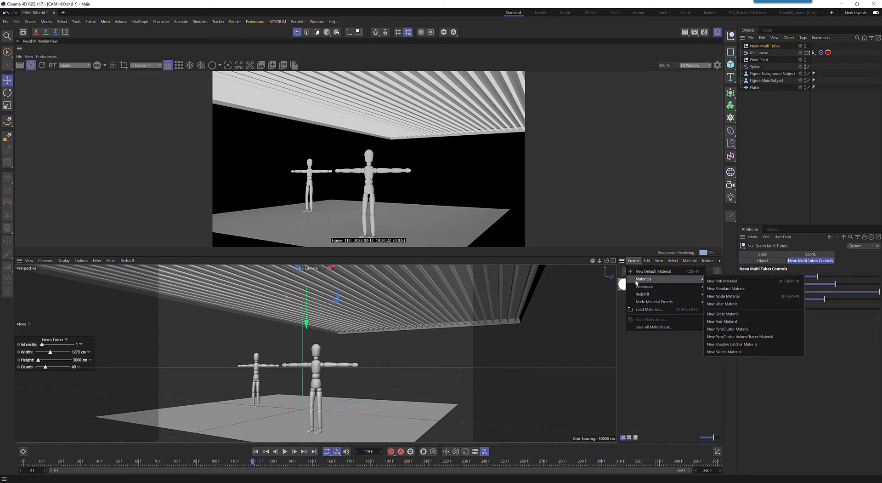
{"action": "mouse_move", "coordinate": [643, 294]}
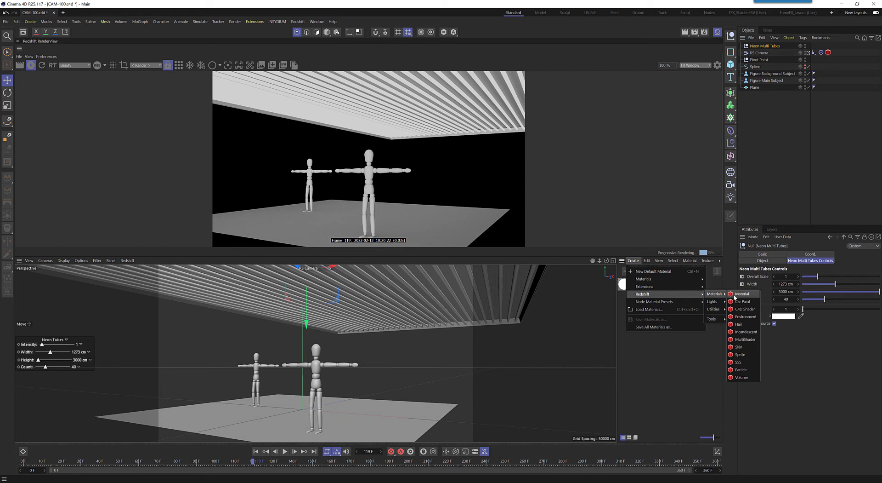
{"action": "left_click", "coordinate": [742, 293]}
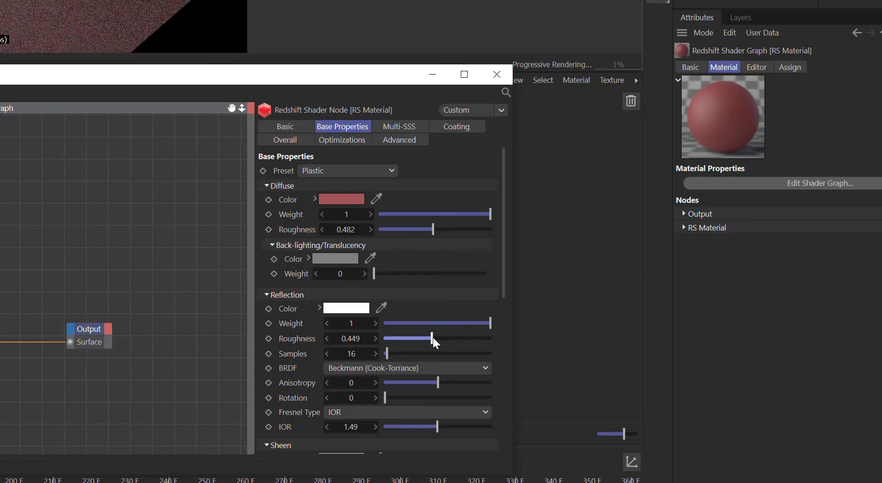
Drag the red material's reflection roughness down to about 0.303.
{"action": "left_click_drag", "start_coordinate": [434, 338], "coordinate": [422, 338]}
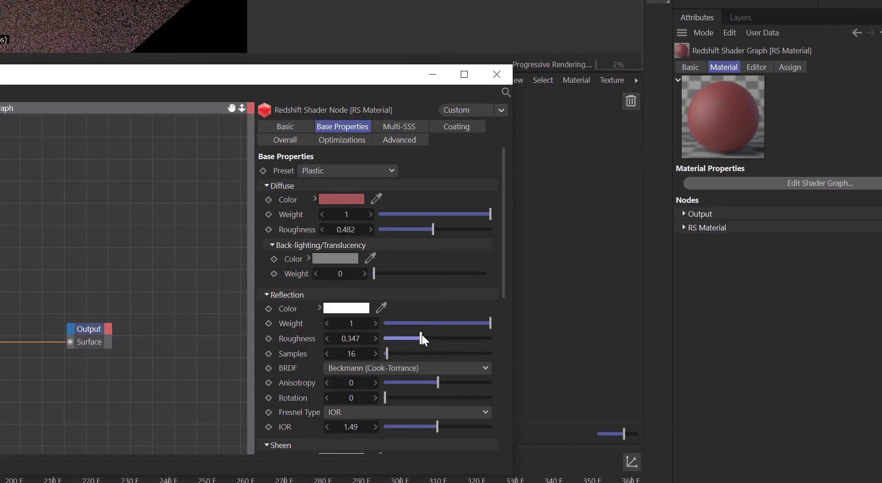
{"action": "left_click_drag", "start_coordinate": [421, 338], "coordinate": [416, 338]}
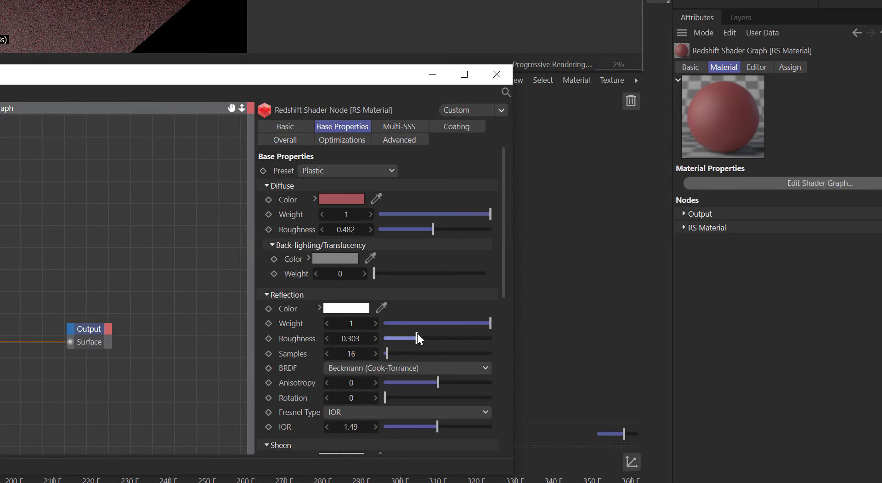
{"action": "left_click_drag", "start_coordinate": [414, 338], "coordinate": [422, 337]}
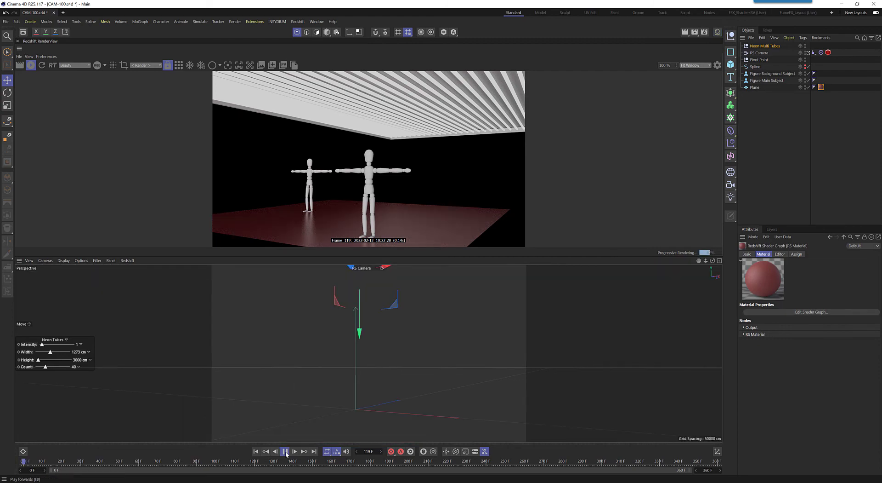
Play back the camera move past the figures over the red floor, then stop.
{"action": "left_click", "coordinate": [286, 450]}
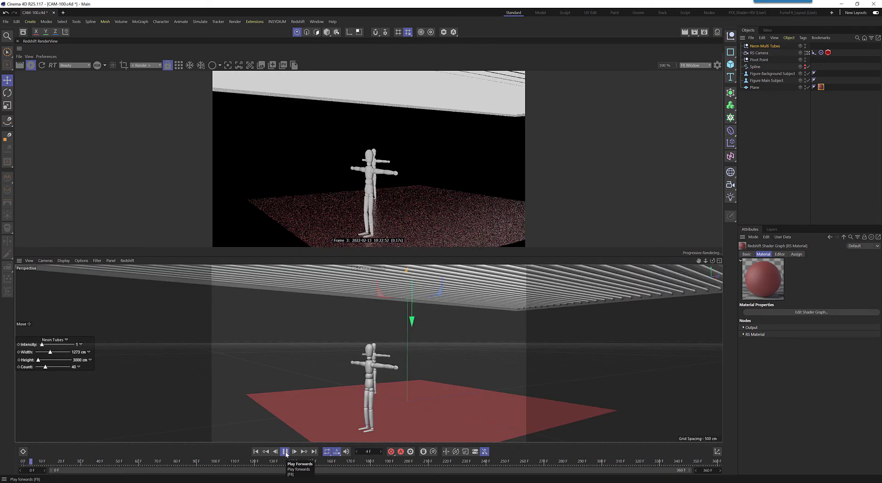
{"action": "left_click", "coordinate": [286, 450]}
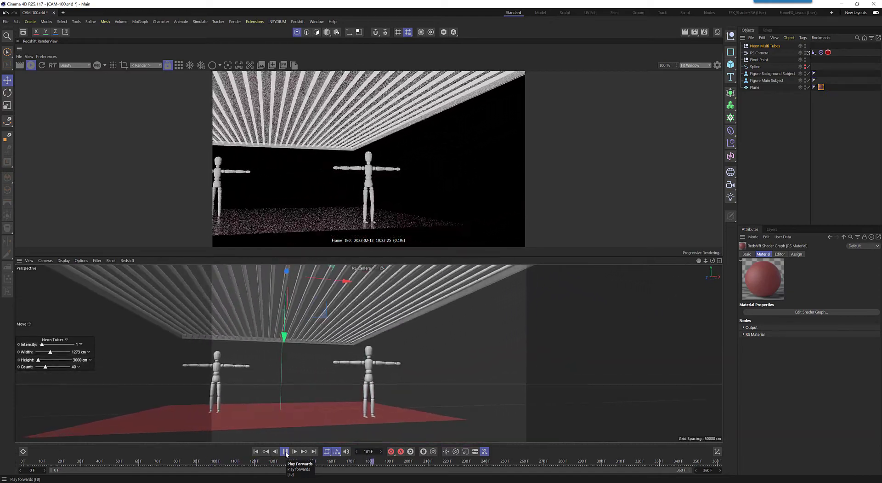
{"action": "left_click", "coordinate": [287, 448]}
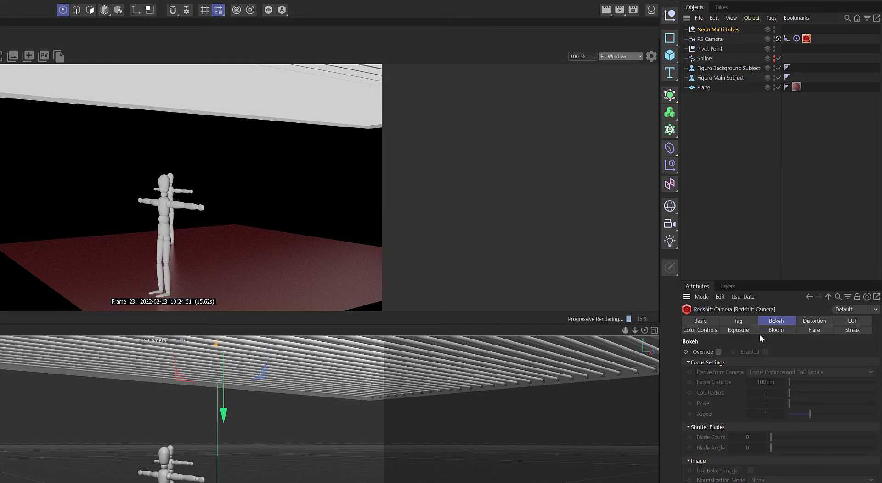
Override and enable RS Camera bokeh from Focus Distance, with CoC Radius 7.5.
{"action": "left_click", "coordinate": [716, 351]}
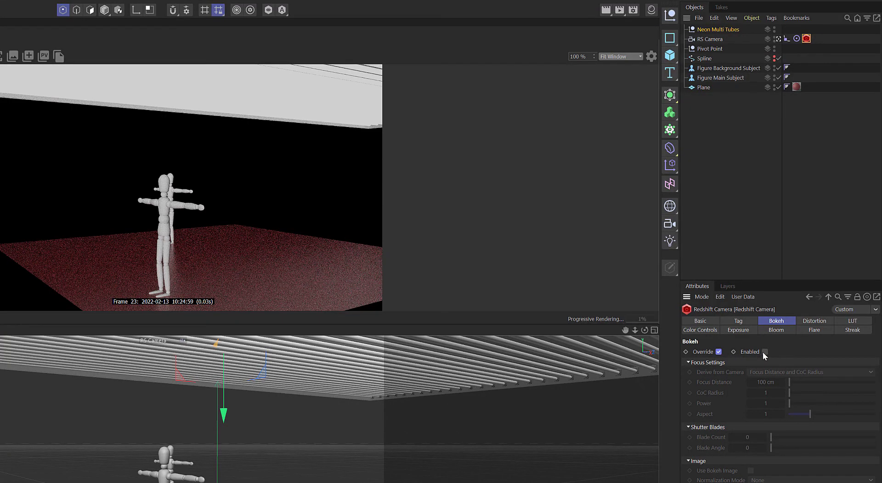
{"action": "left_click", "coordinate": [765, 352]}
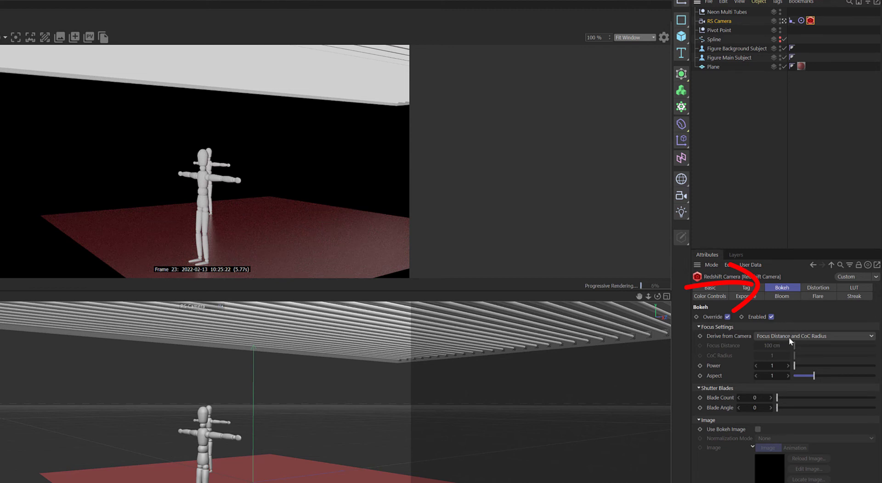
{"action": "left_click", "coordinate": [816, 335]}
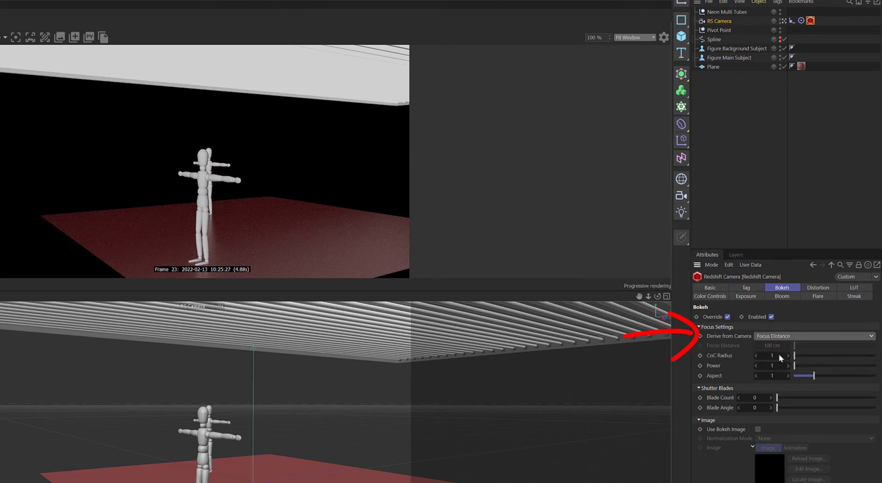
{"action": "left_click_drag", "start_coordinate": [795, 355], "coordinate": [800, 355]}
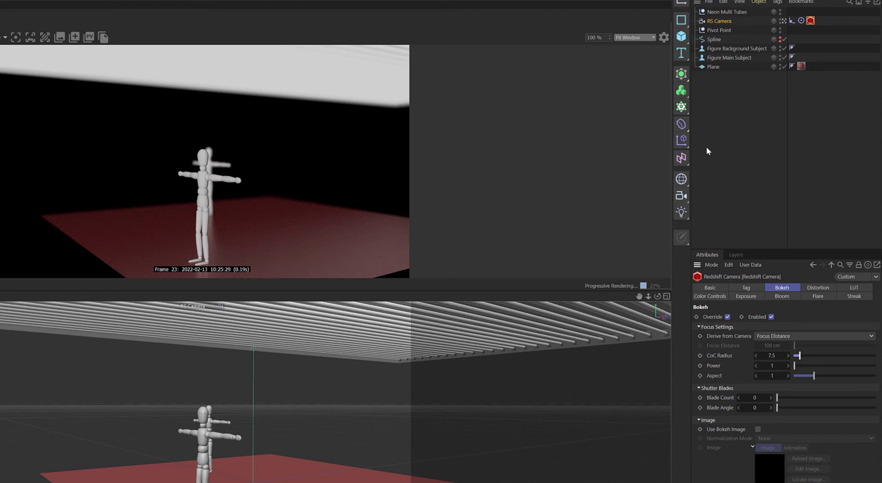
{"action": "mouse_move", "coordinate": [319, 469]}
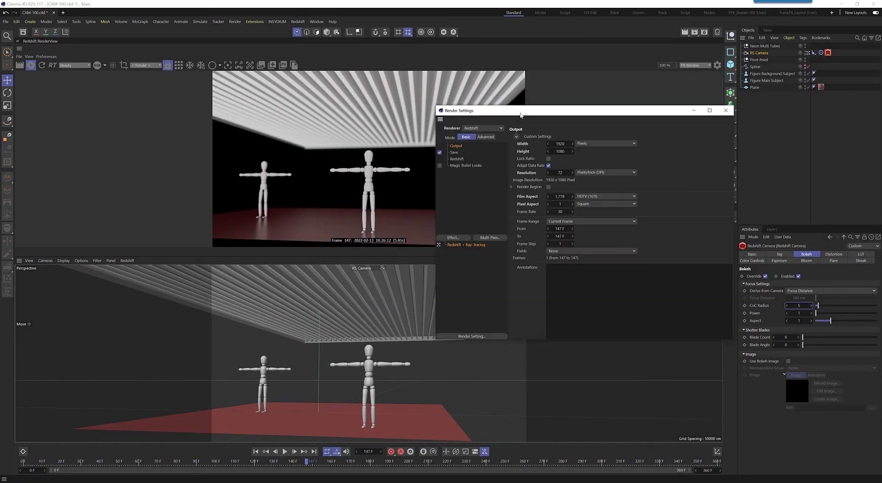
Save renders into a new Render folder and set Frame Range to All Frames (0–360).
{"action": "left_click_drag", "start_coordinate": [520, 110], "coordinate": [438, 138]}
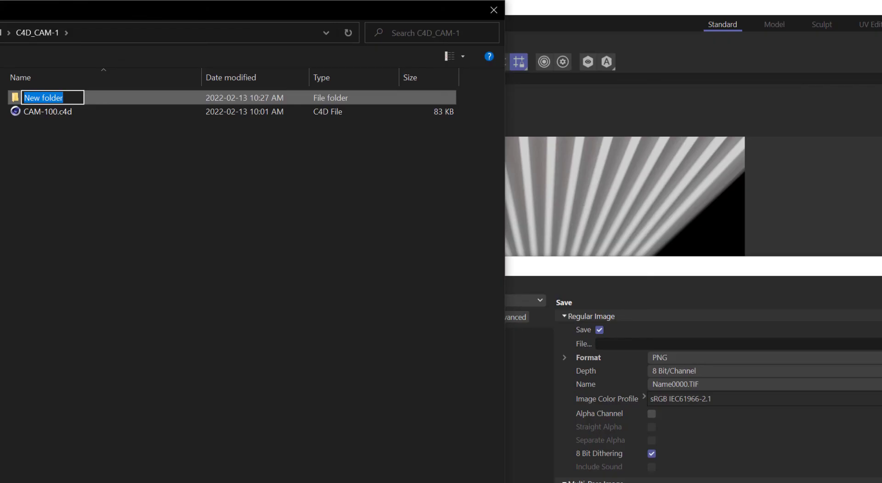
{"action": "type", "text": "Render"}
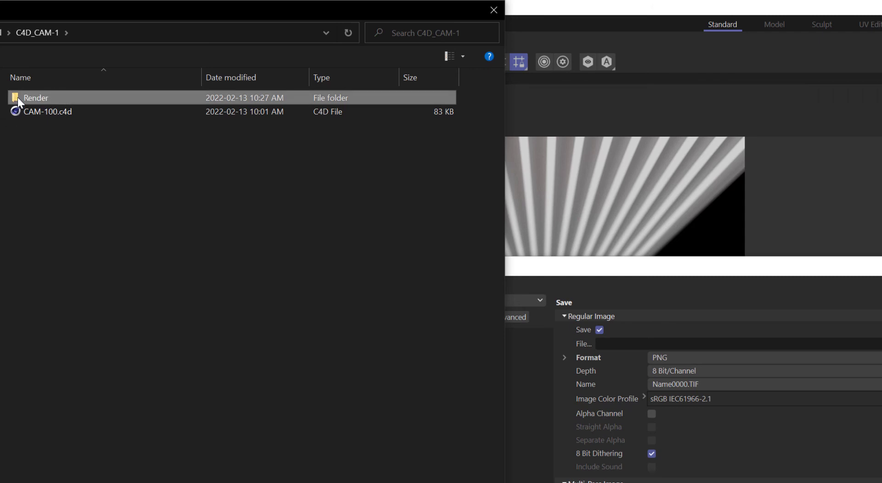
{"action": "left_click", "coordinate": [492, 10]}
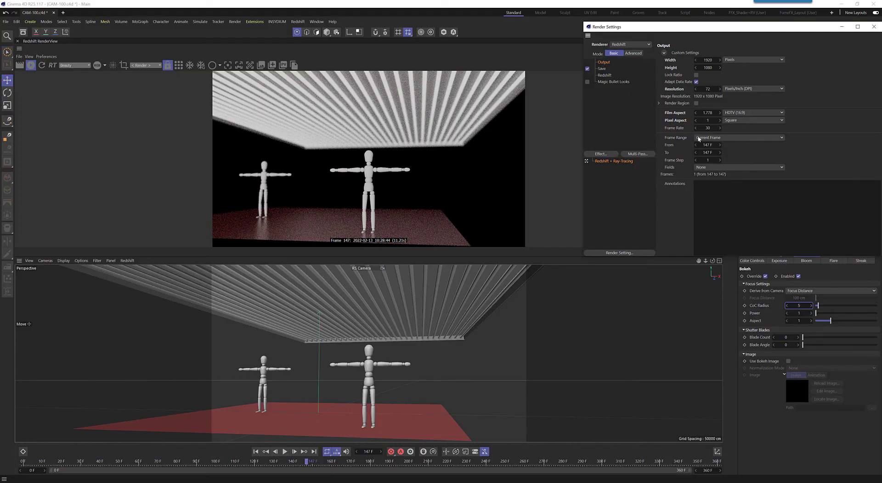
{"action": "left_click", "coordinate": [739, 137]}
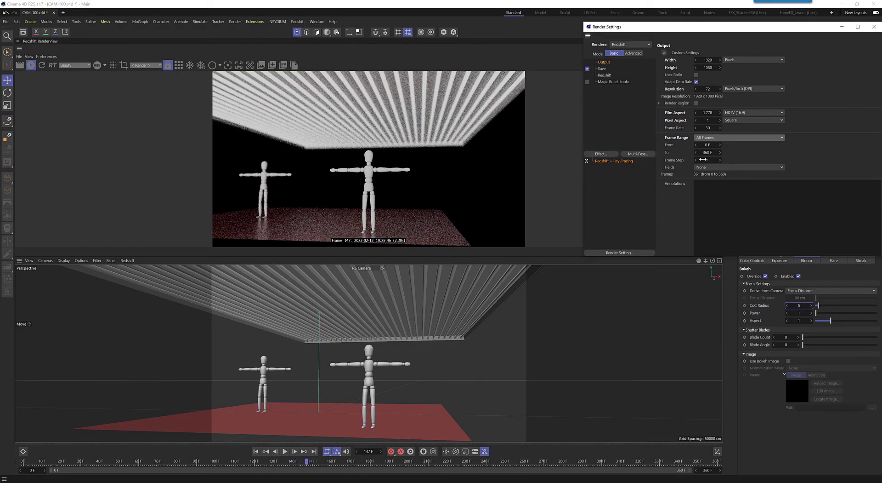